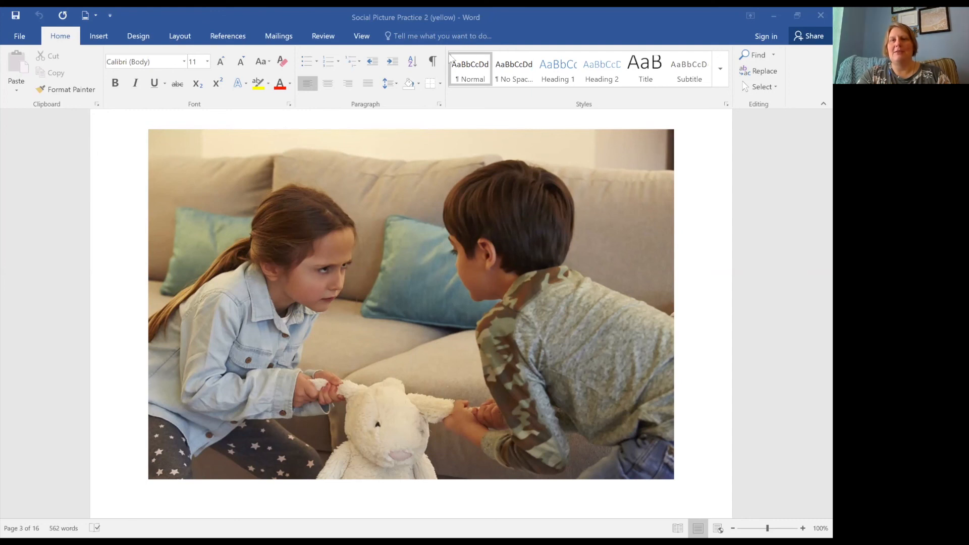
mouse_move(691, 13)
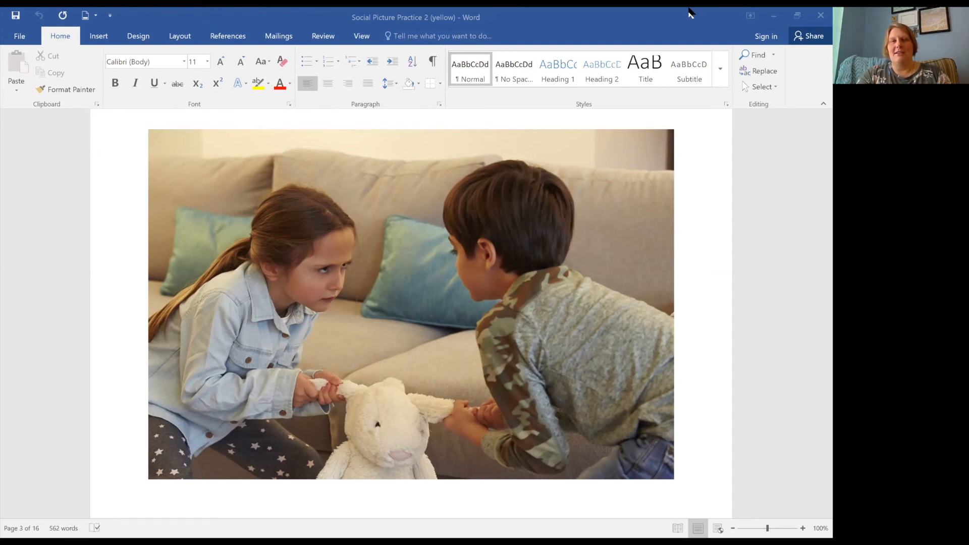
mouse_move(745, 16)
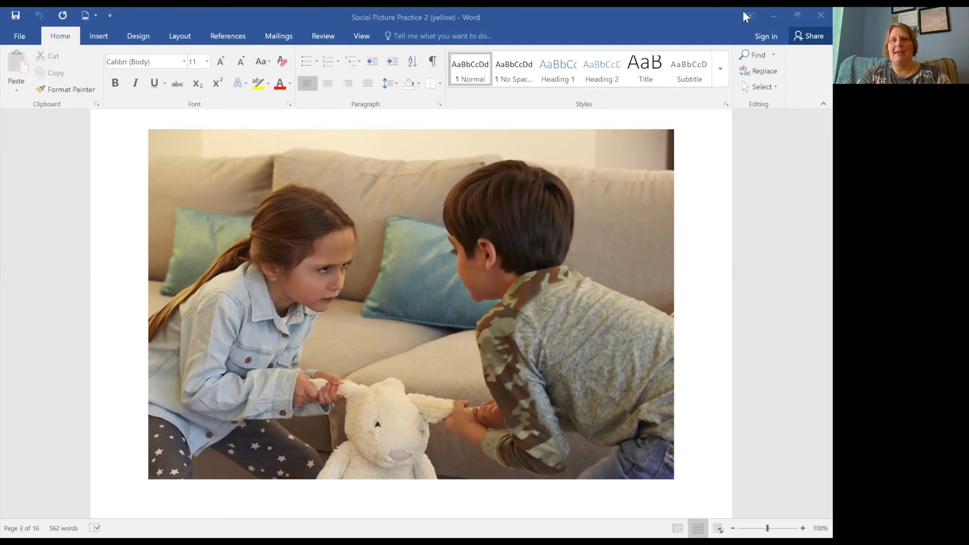